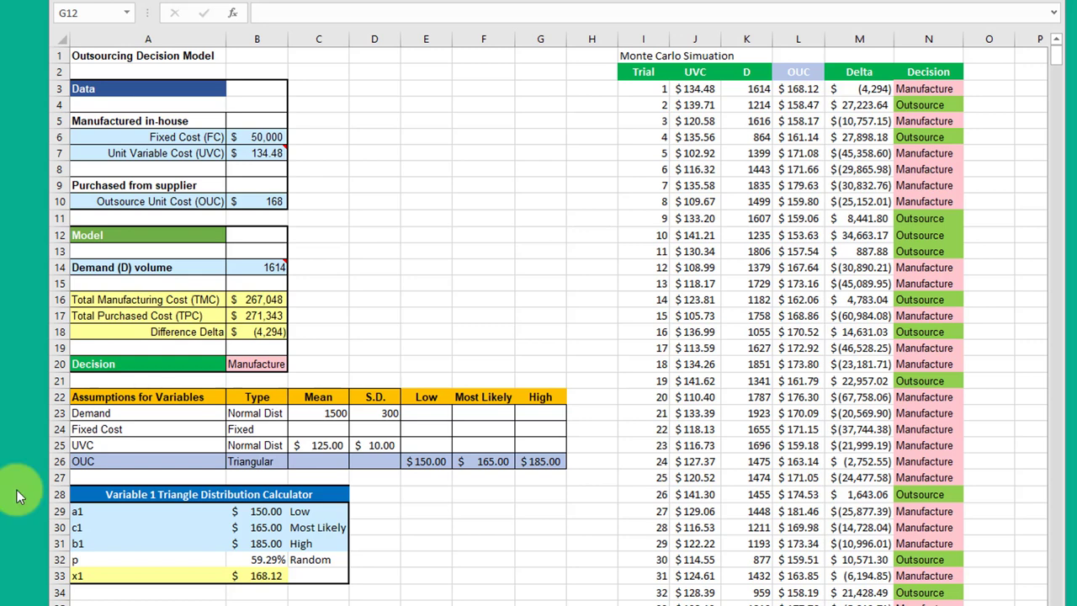
mouse_move(496, 224)
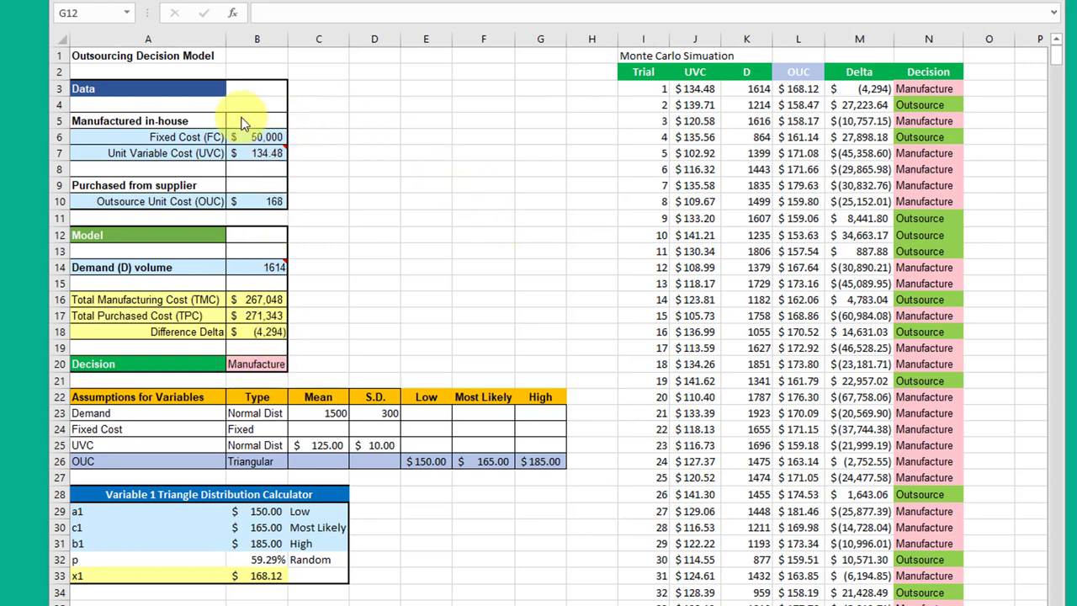
mouse_move(256, 250)
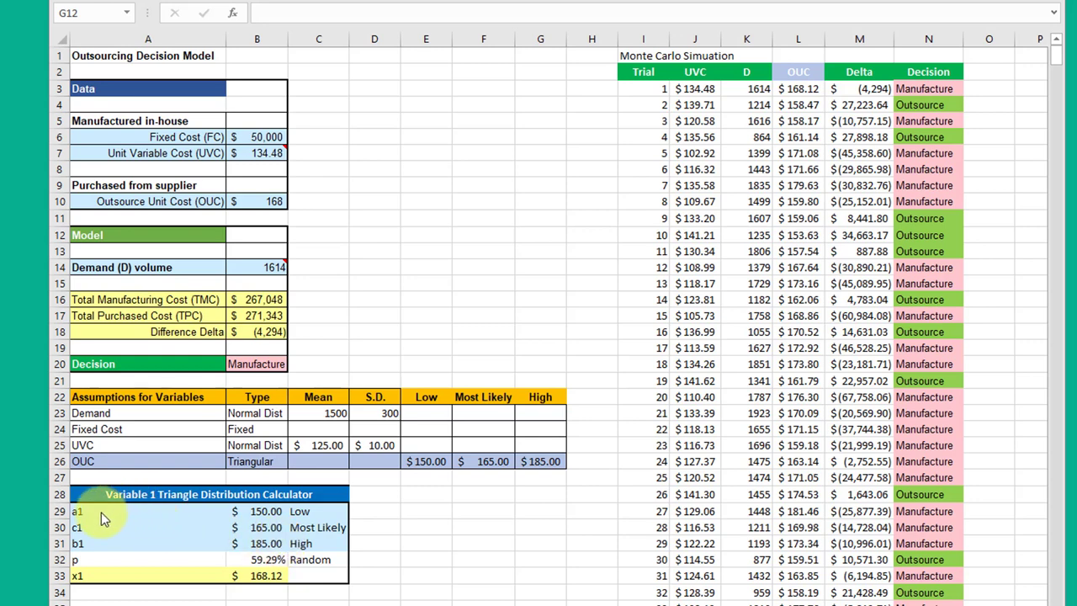
mouse_move(101, 545)
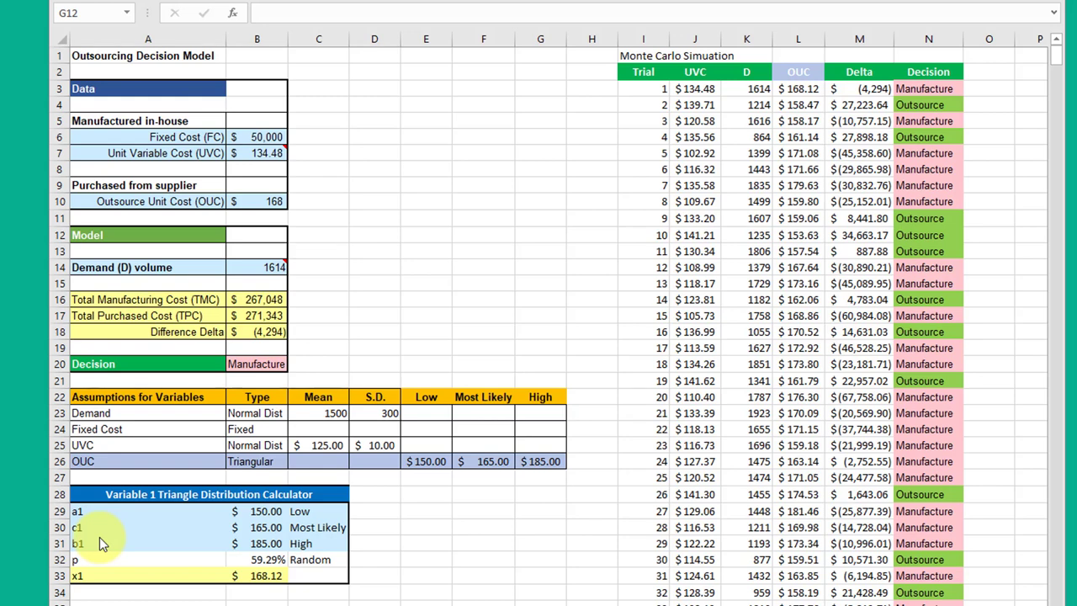
mouse_move(212, 521)
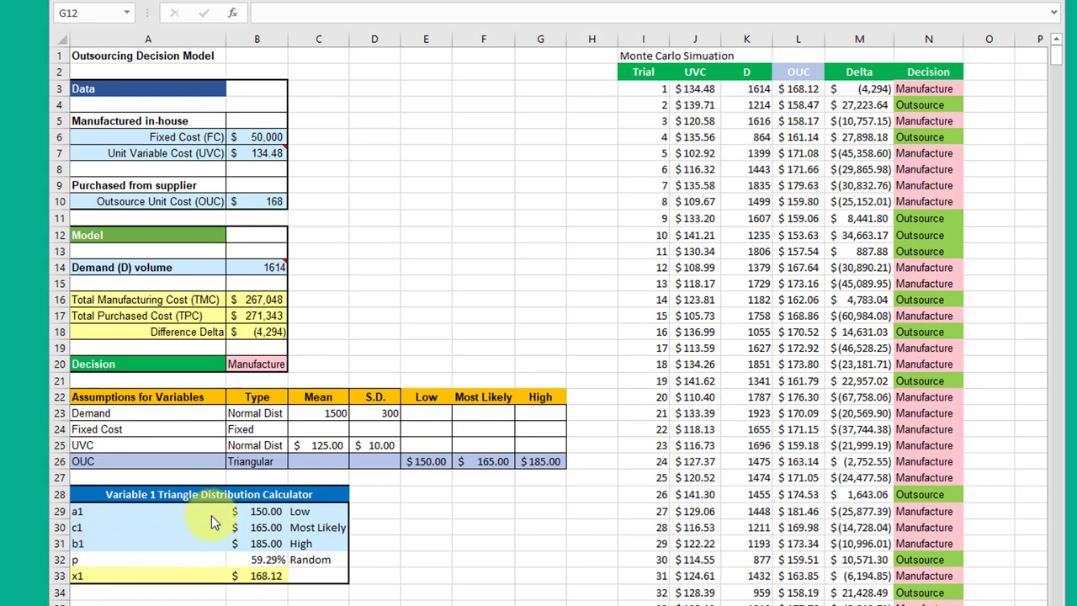
mouse_move(278, 568)
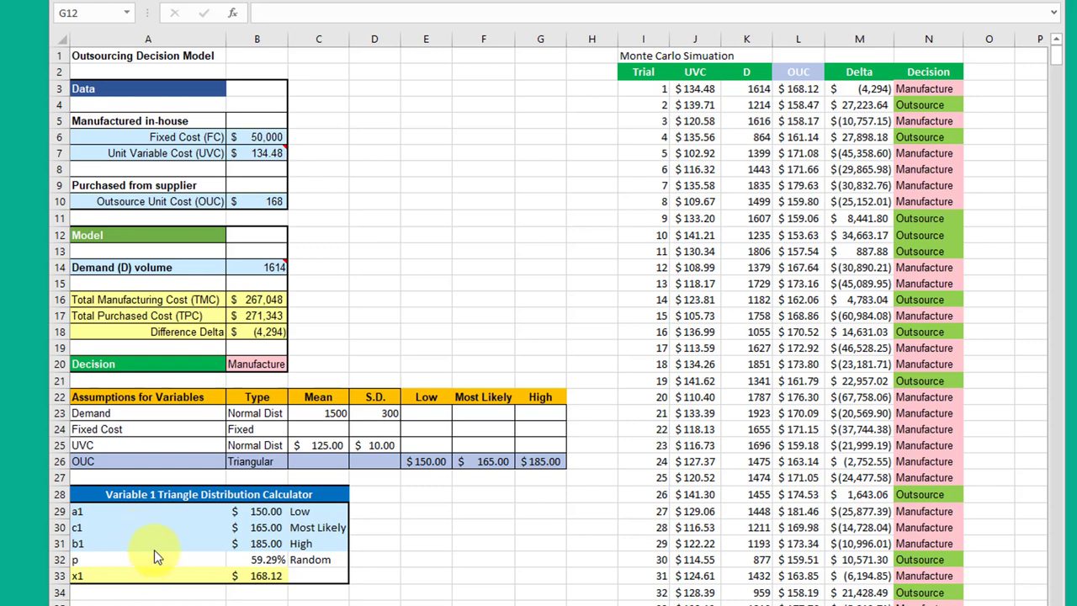
mouse_move(185, 557)
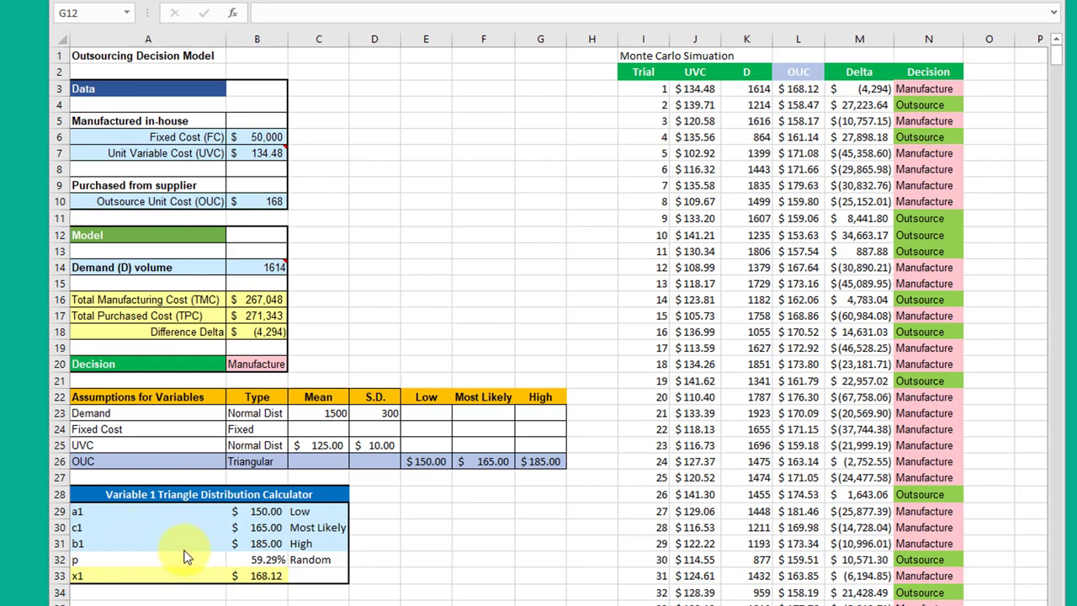